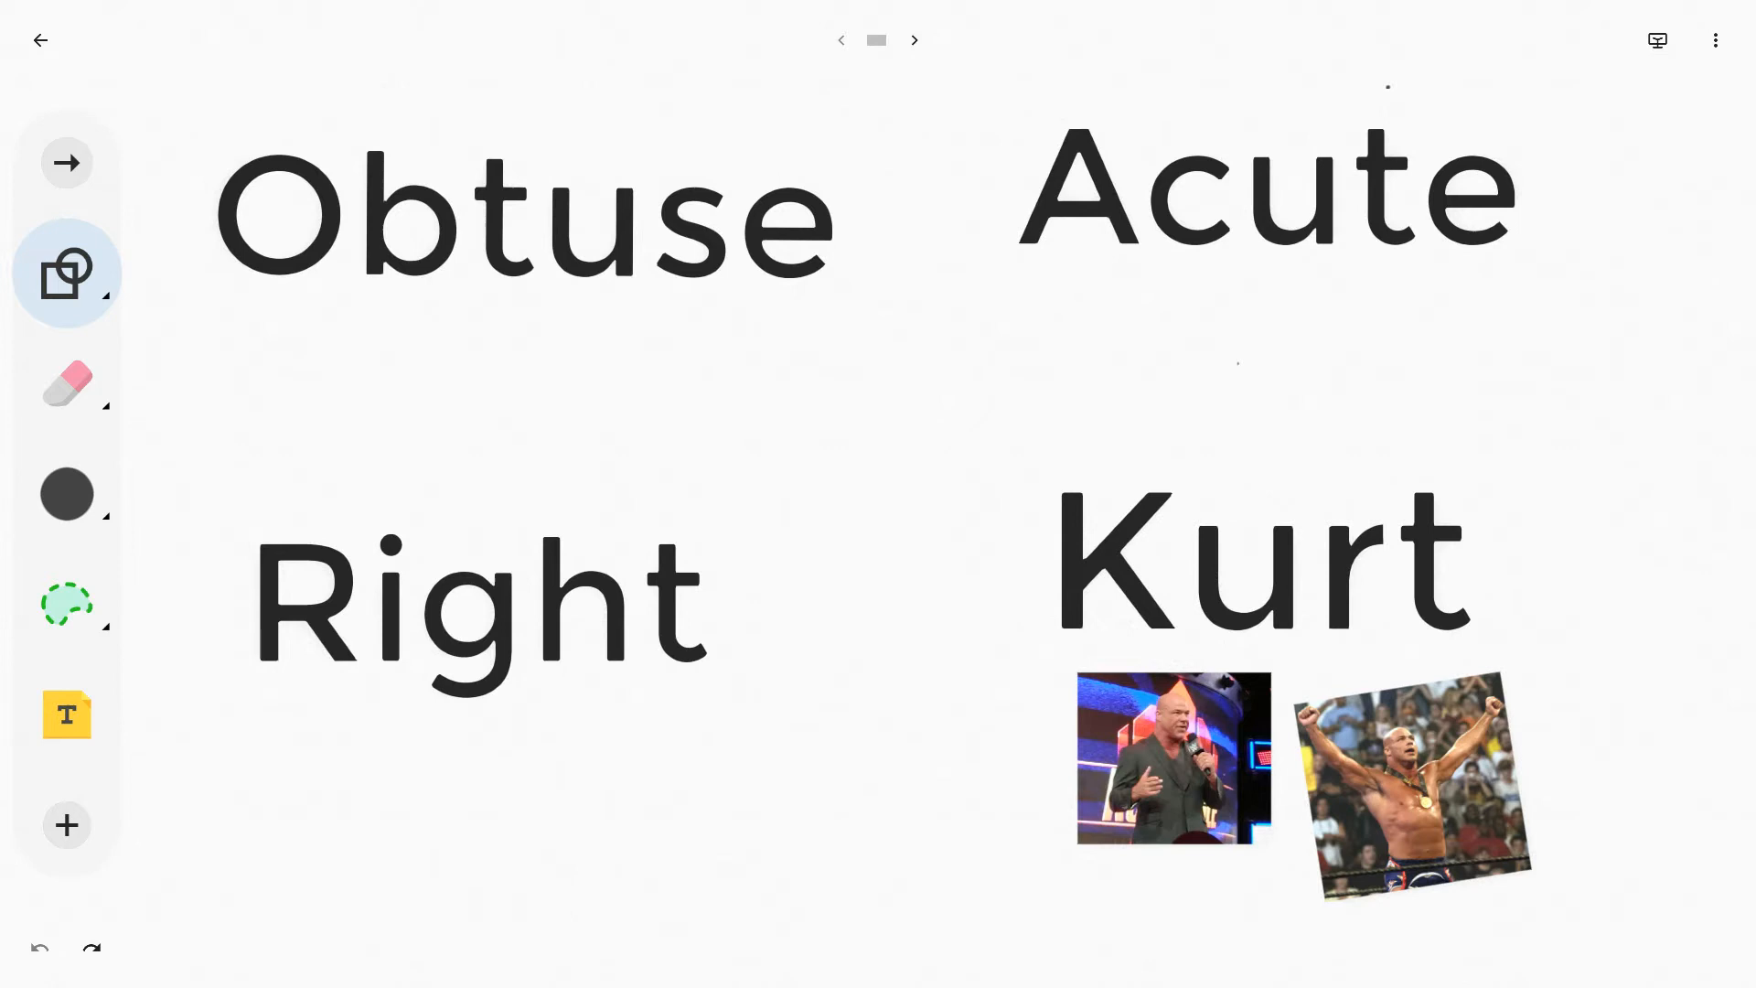
Choose a pen and sketch two obtuse angles beneath and beside the Obtuse label
{"action": "left_click", "coordinate": [66, 272]}
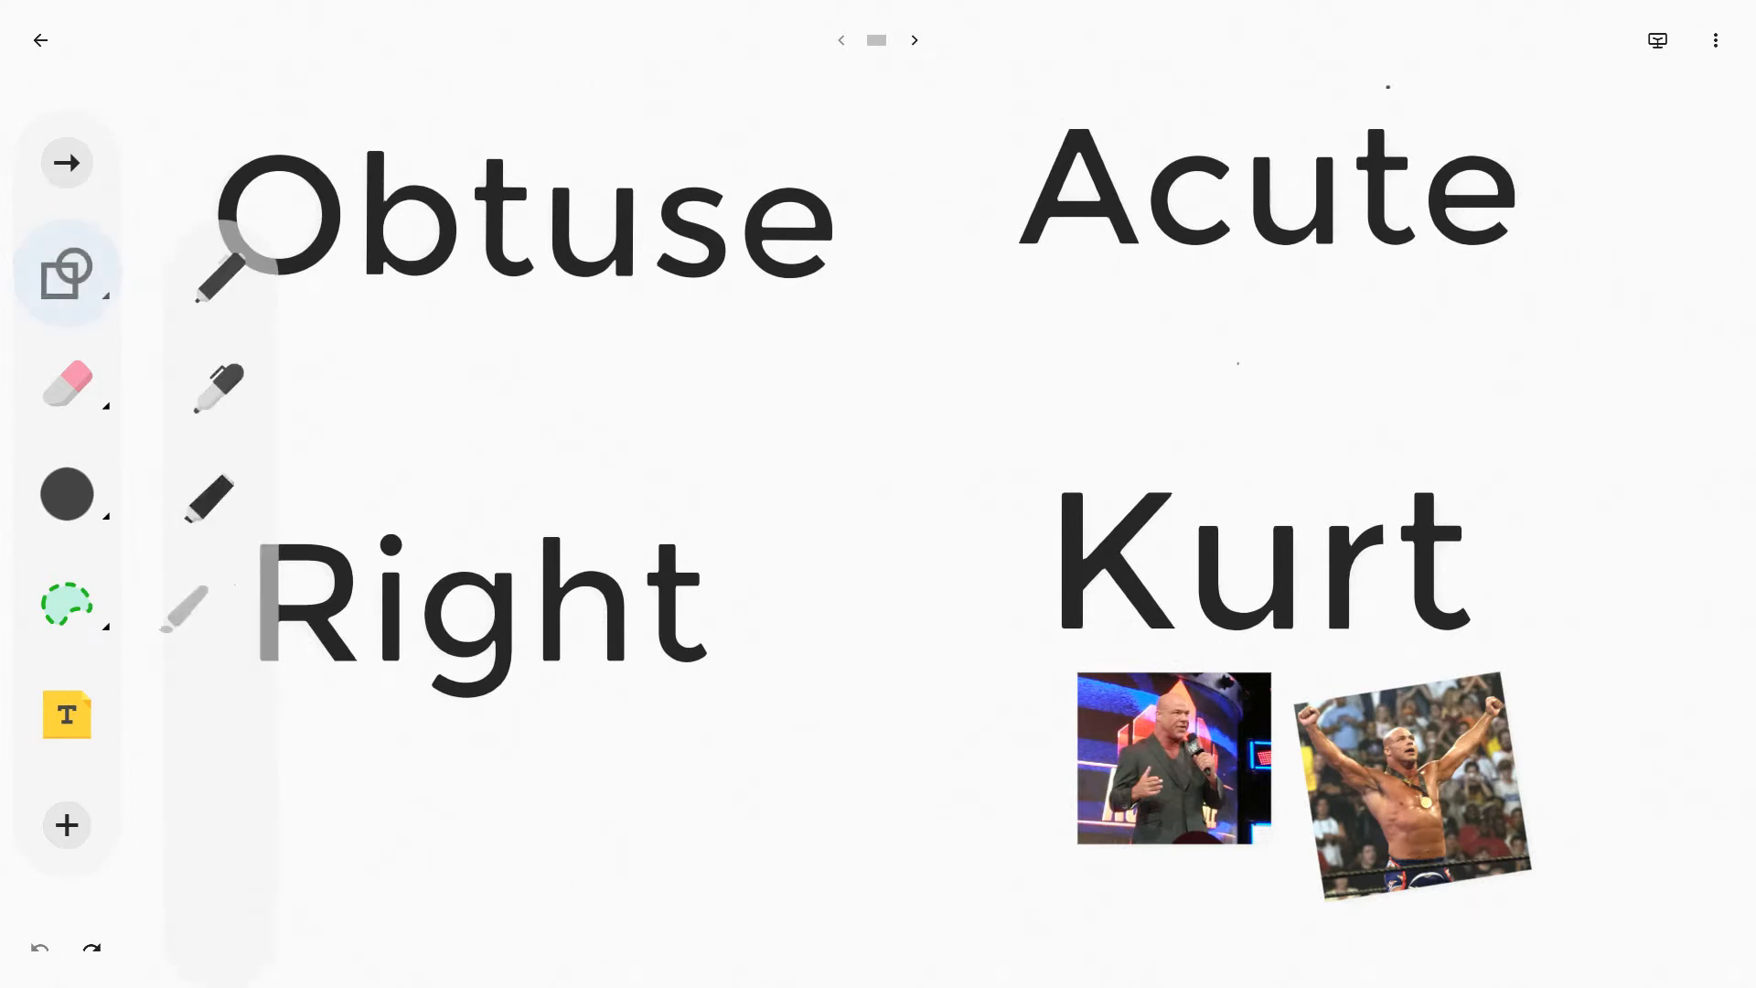
{"action": "left_click", "coordinate": [66, 273]}
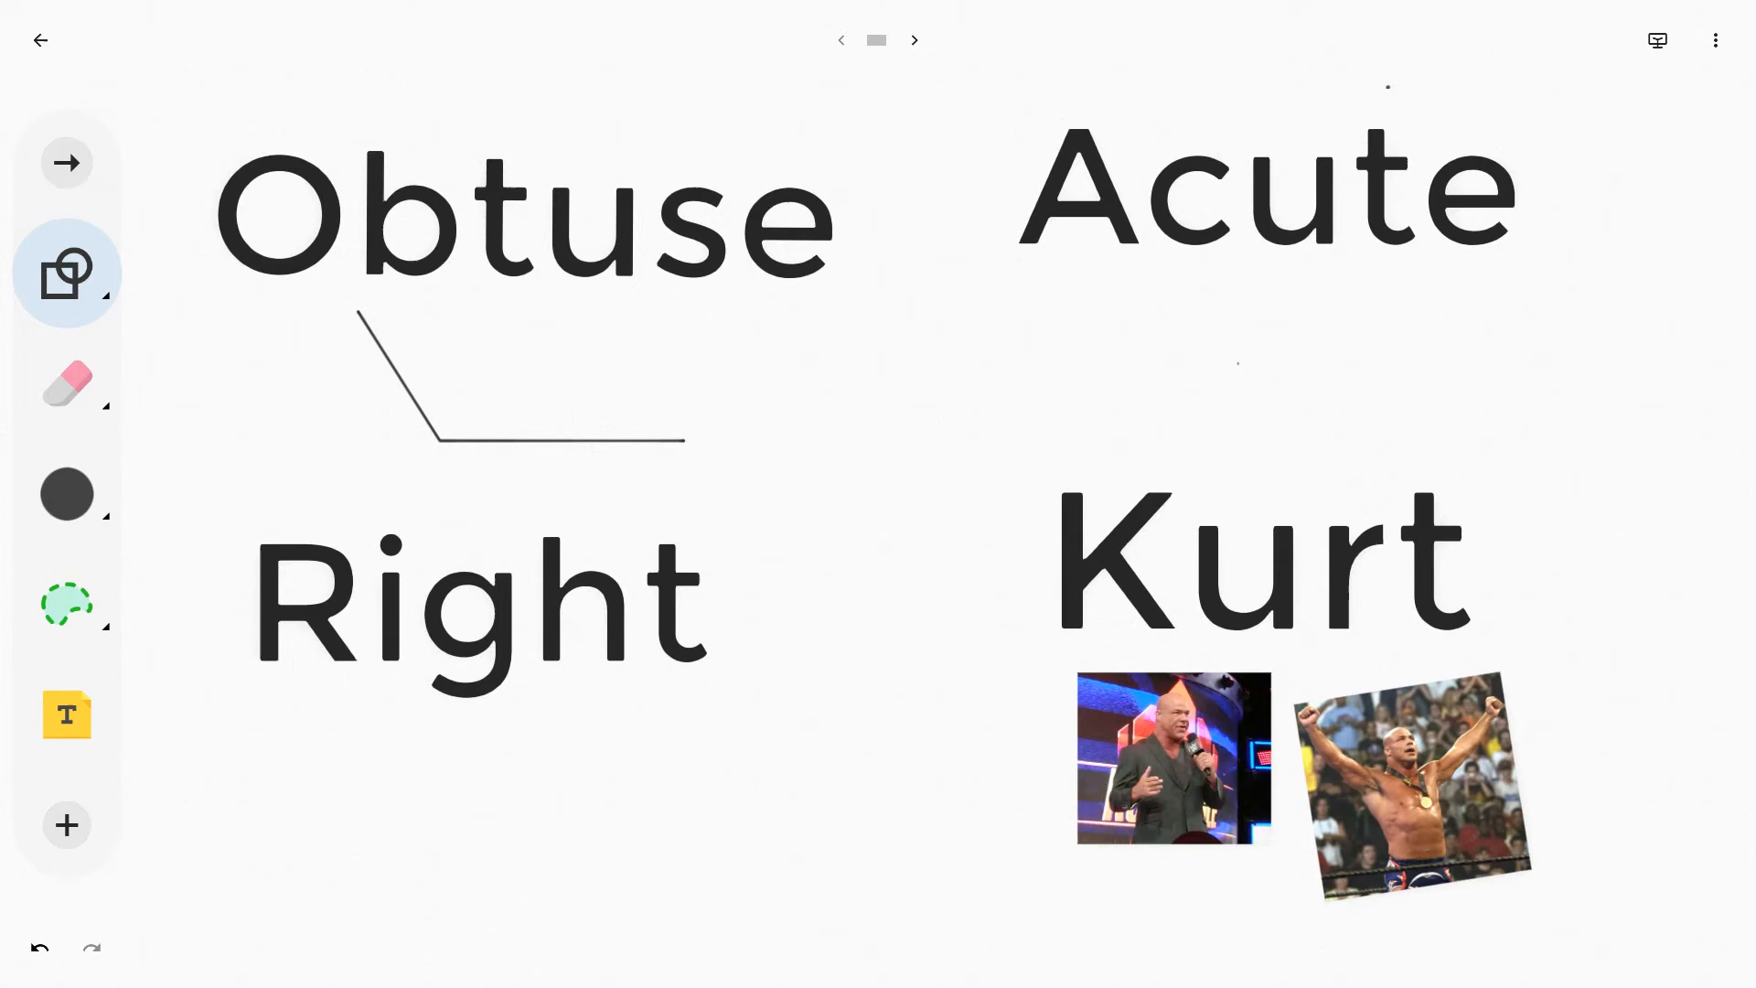
{"action": "left_click_drag", "start_coordinate": [571, 327], "coordinate": [909, 388]}
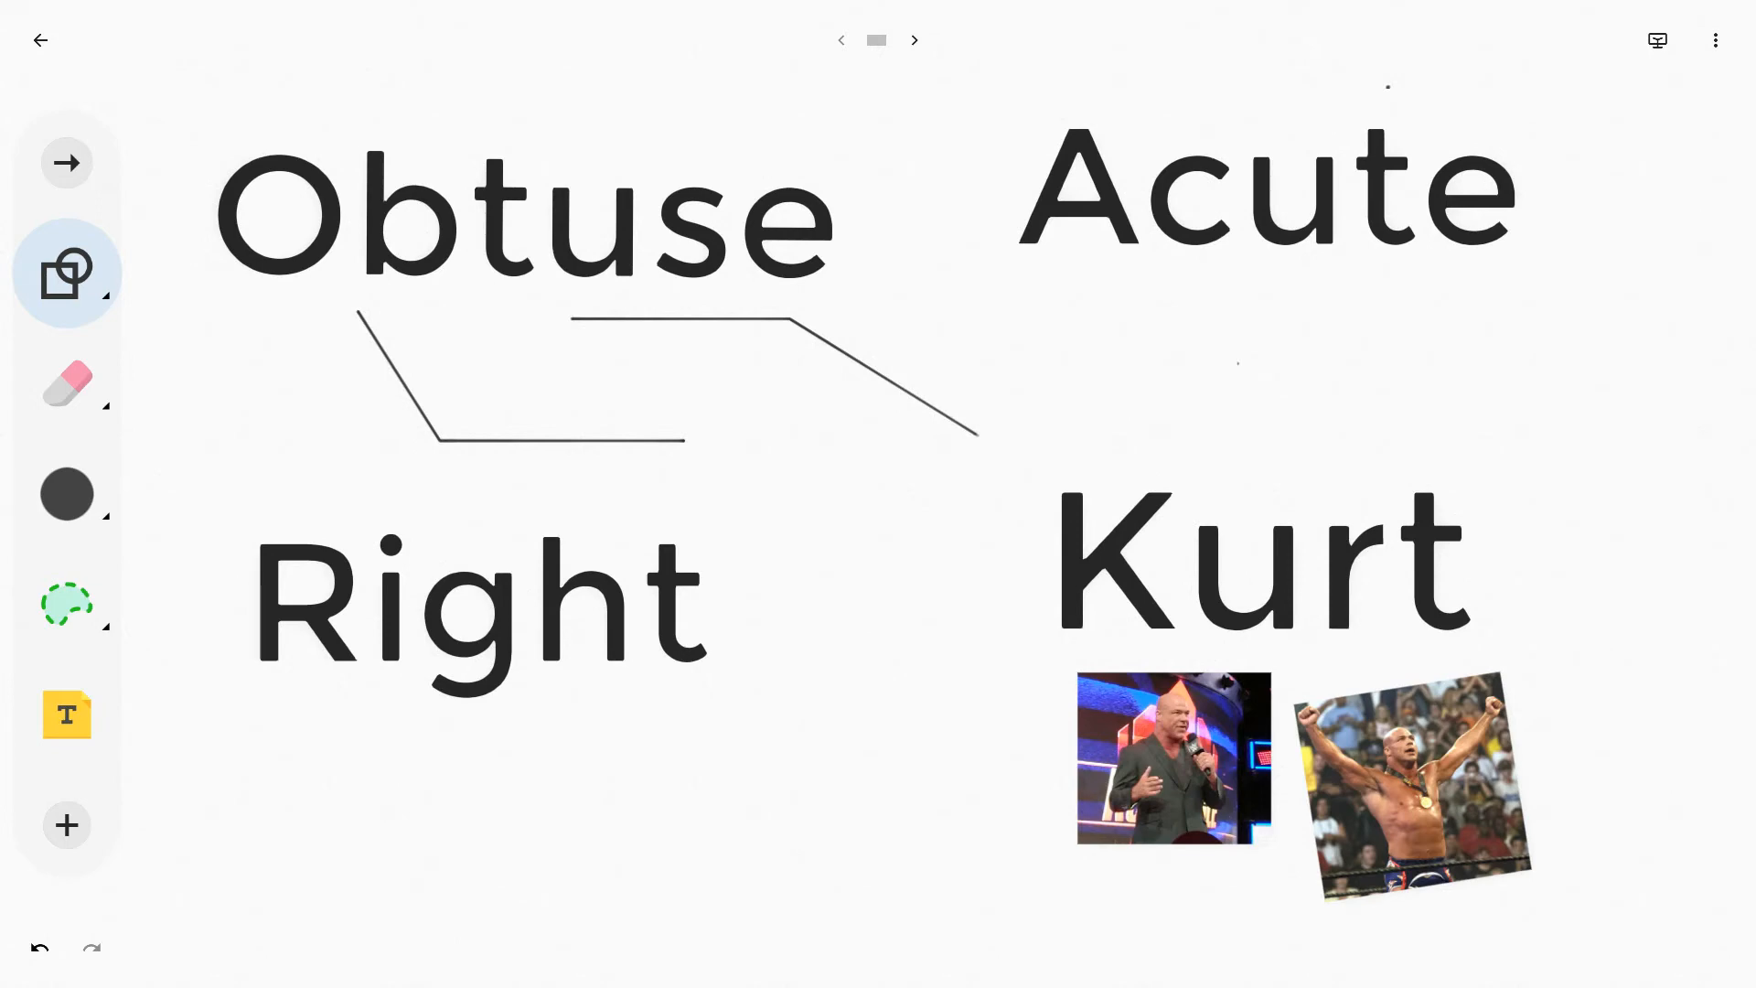
{"action": "left_click_drag", "start_coordinate": [331, 728], "coordinate": [470, 874]}
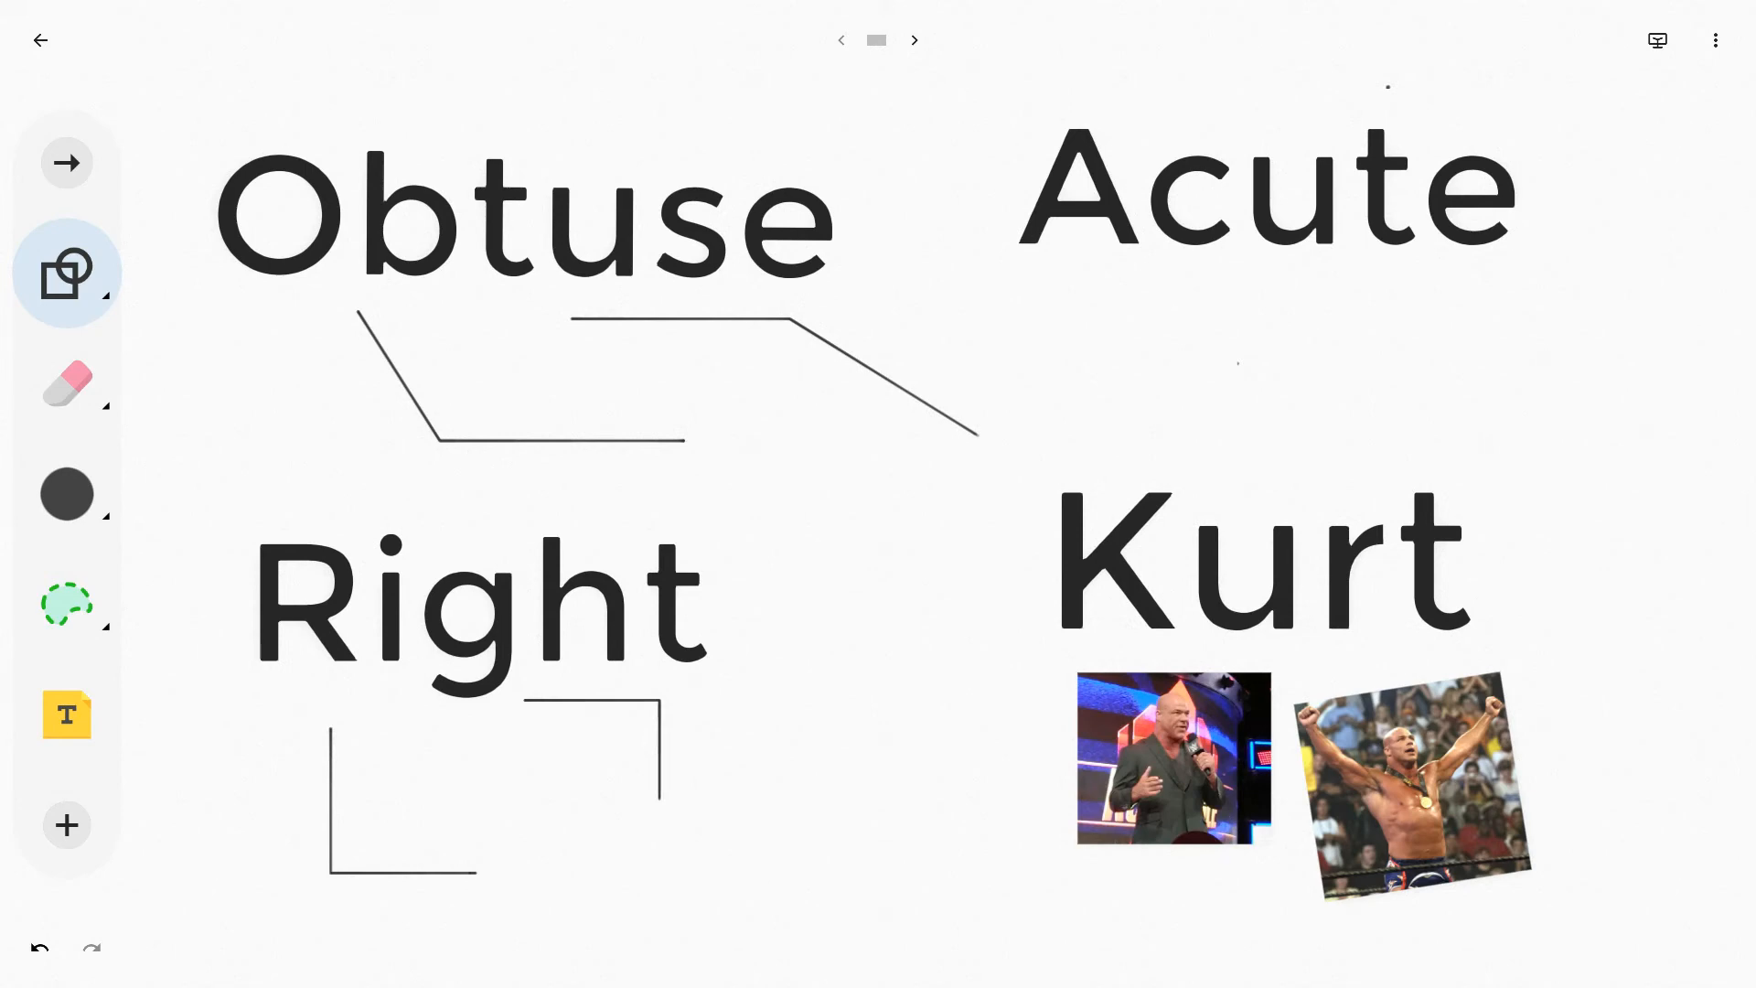
Sketch right angles below Right and acute angles beneath Acute, snapped straight
{"action": "left_click_drag", "start_coordinate": [1097, 364], "coordinate": [1333, 296]}
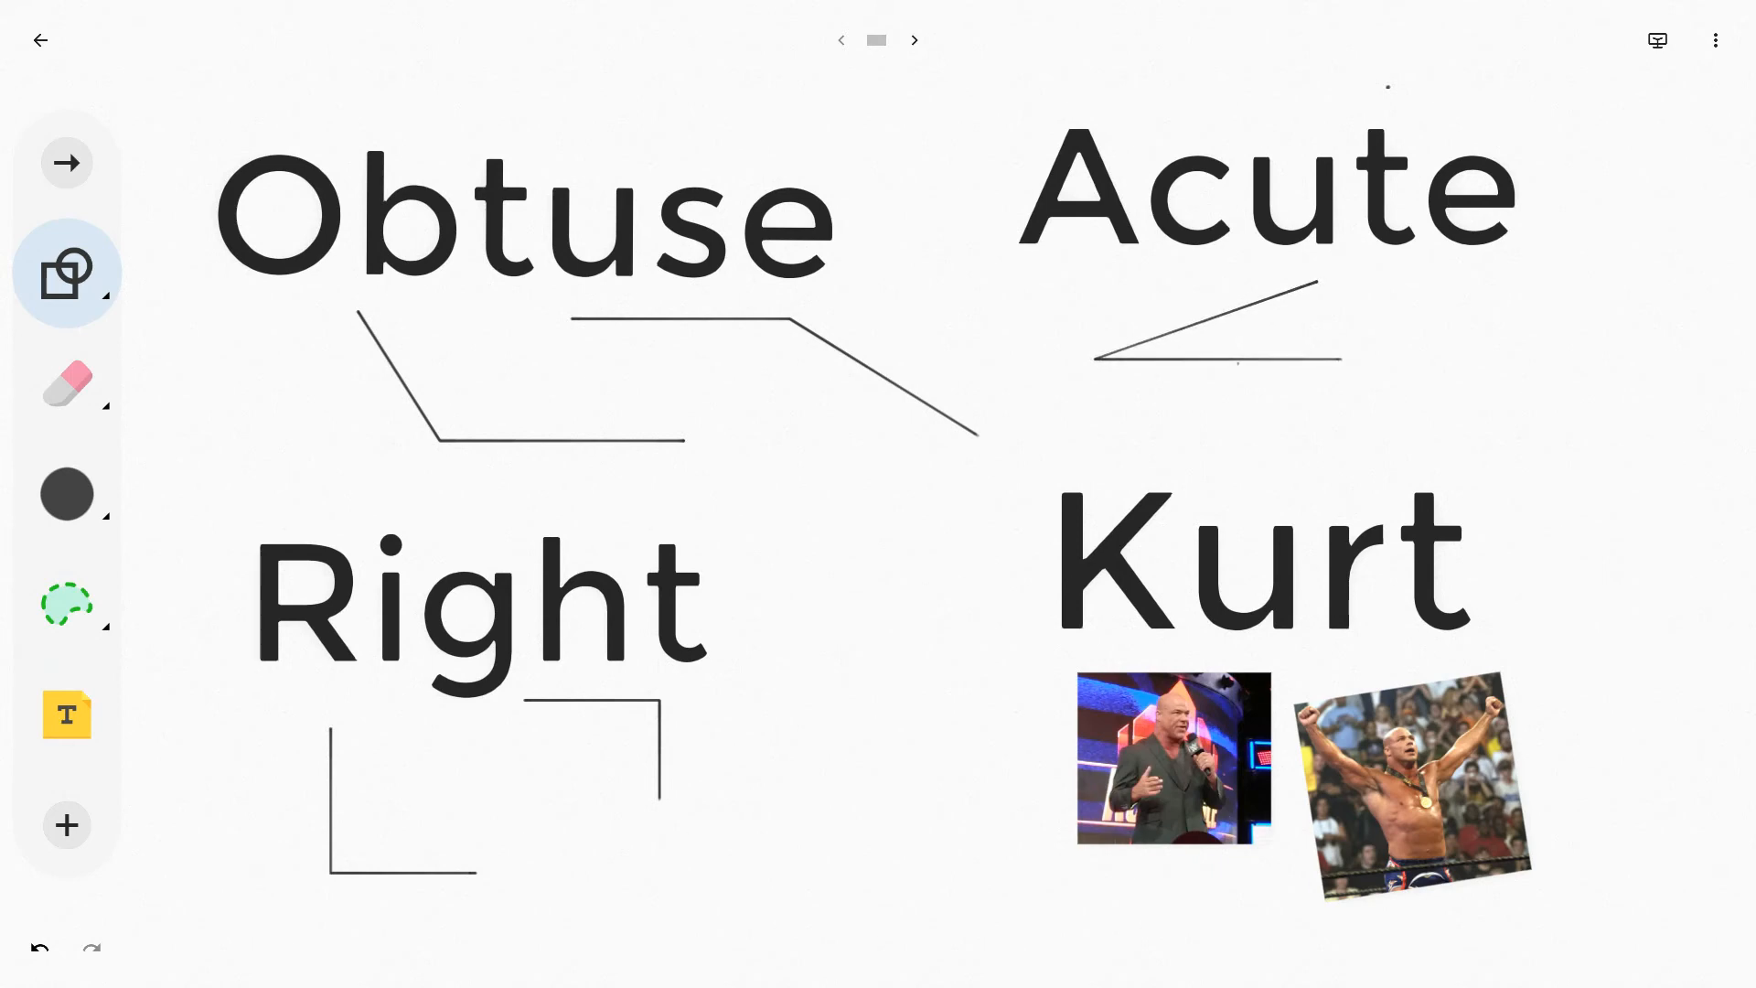
{"action": "left_click_drag", "start_coordinate": [1478, 326], "coordinate": [1602, 470]}
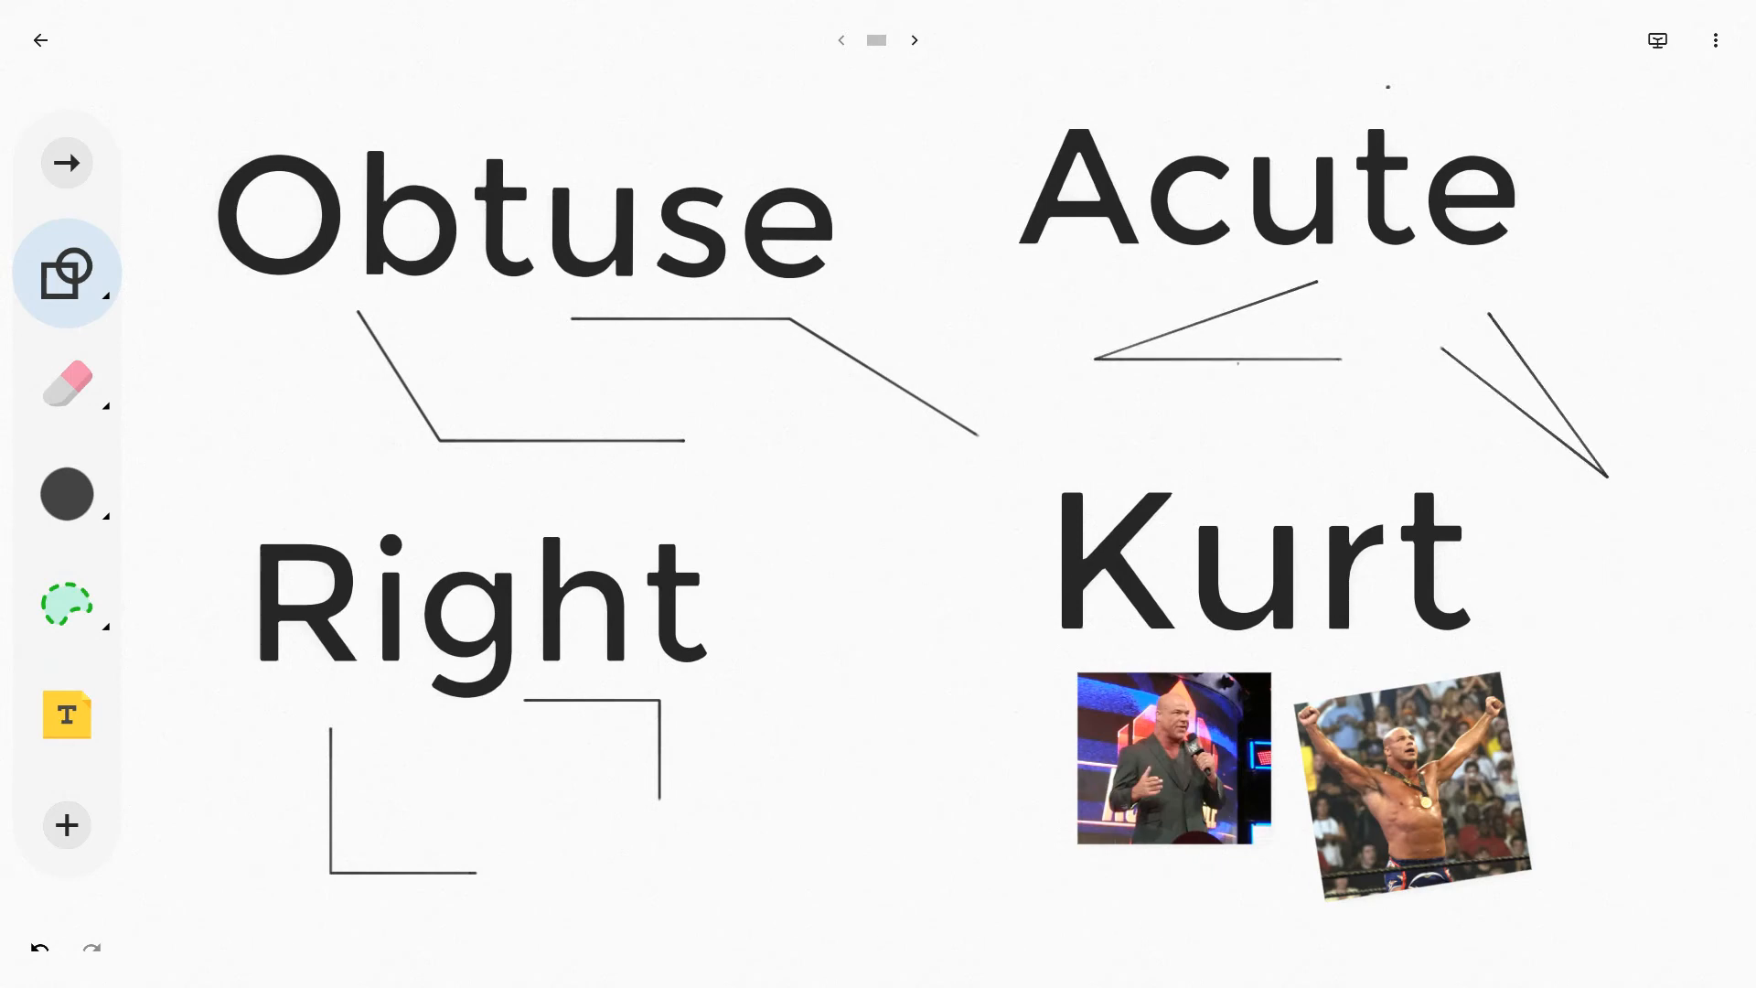